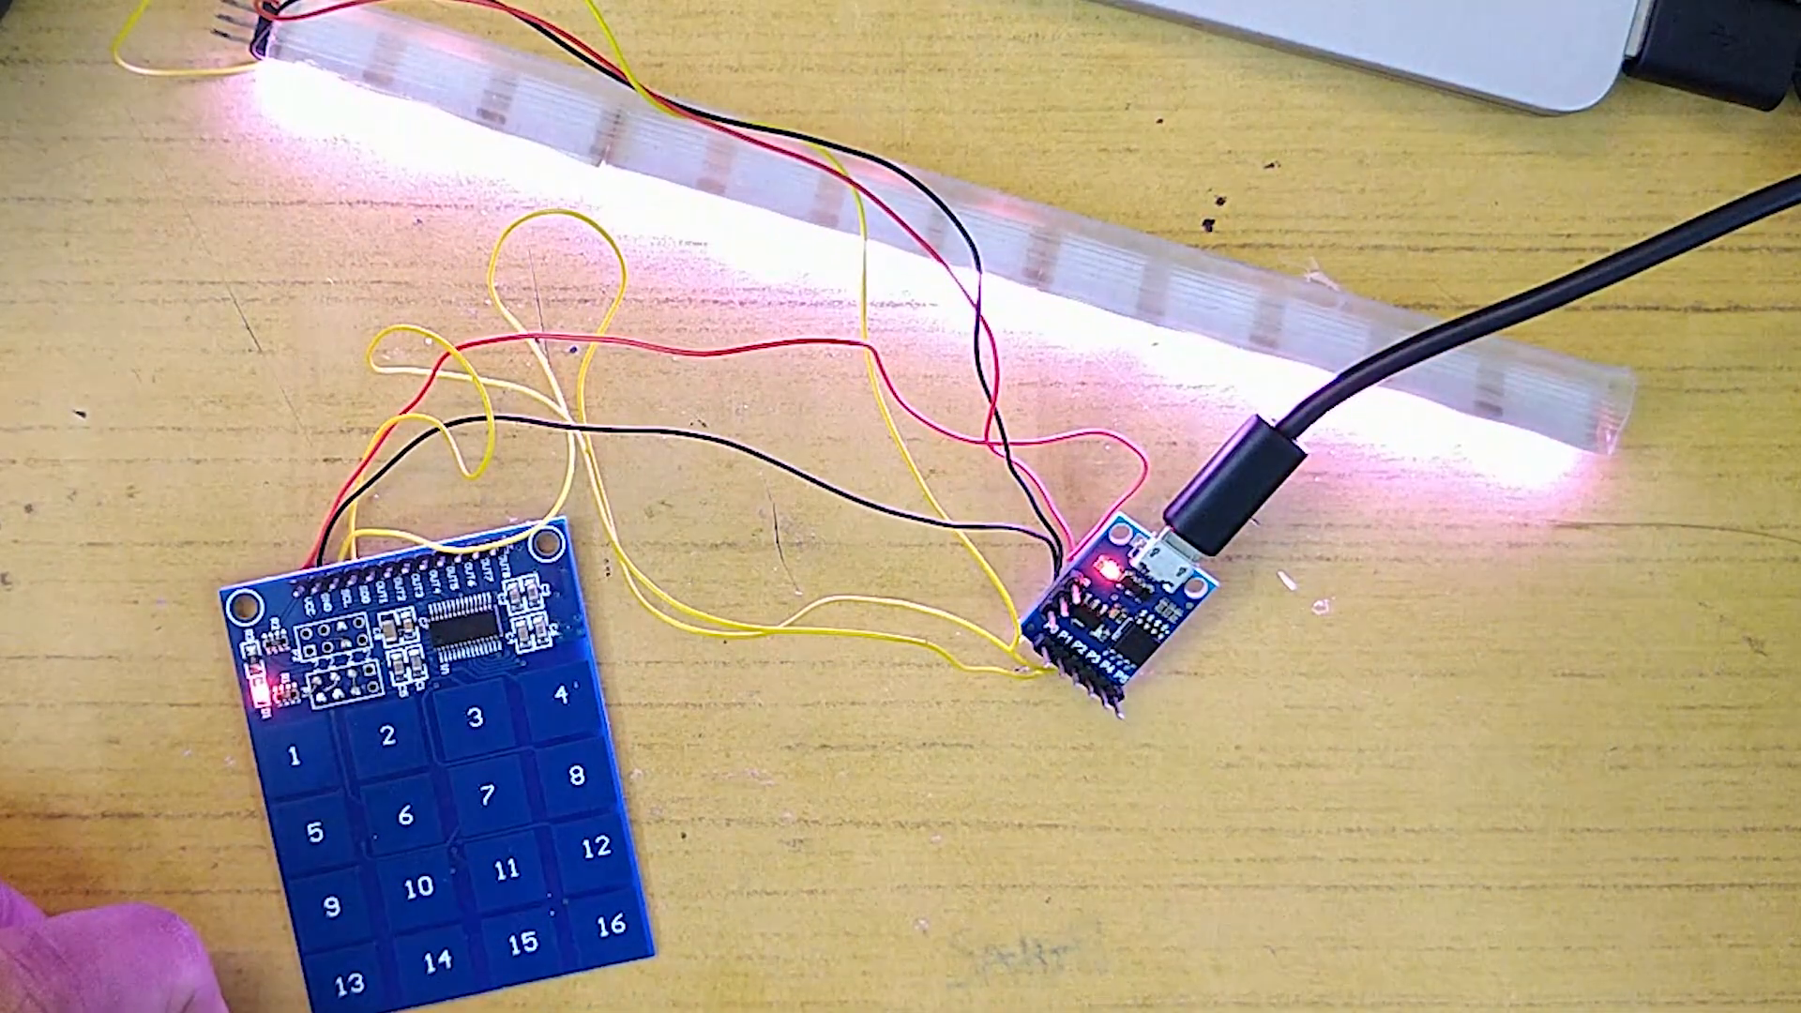
pyautogui.click(310, 747)
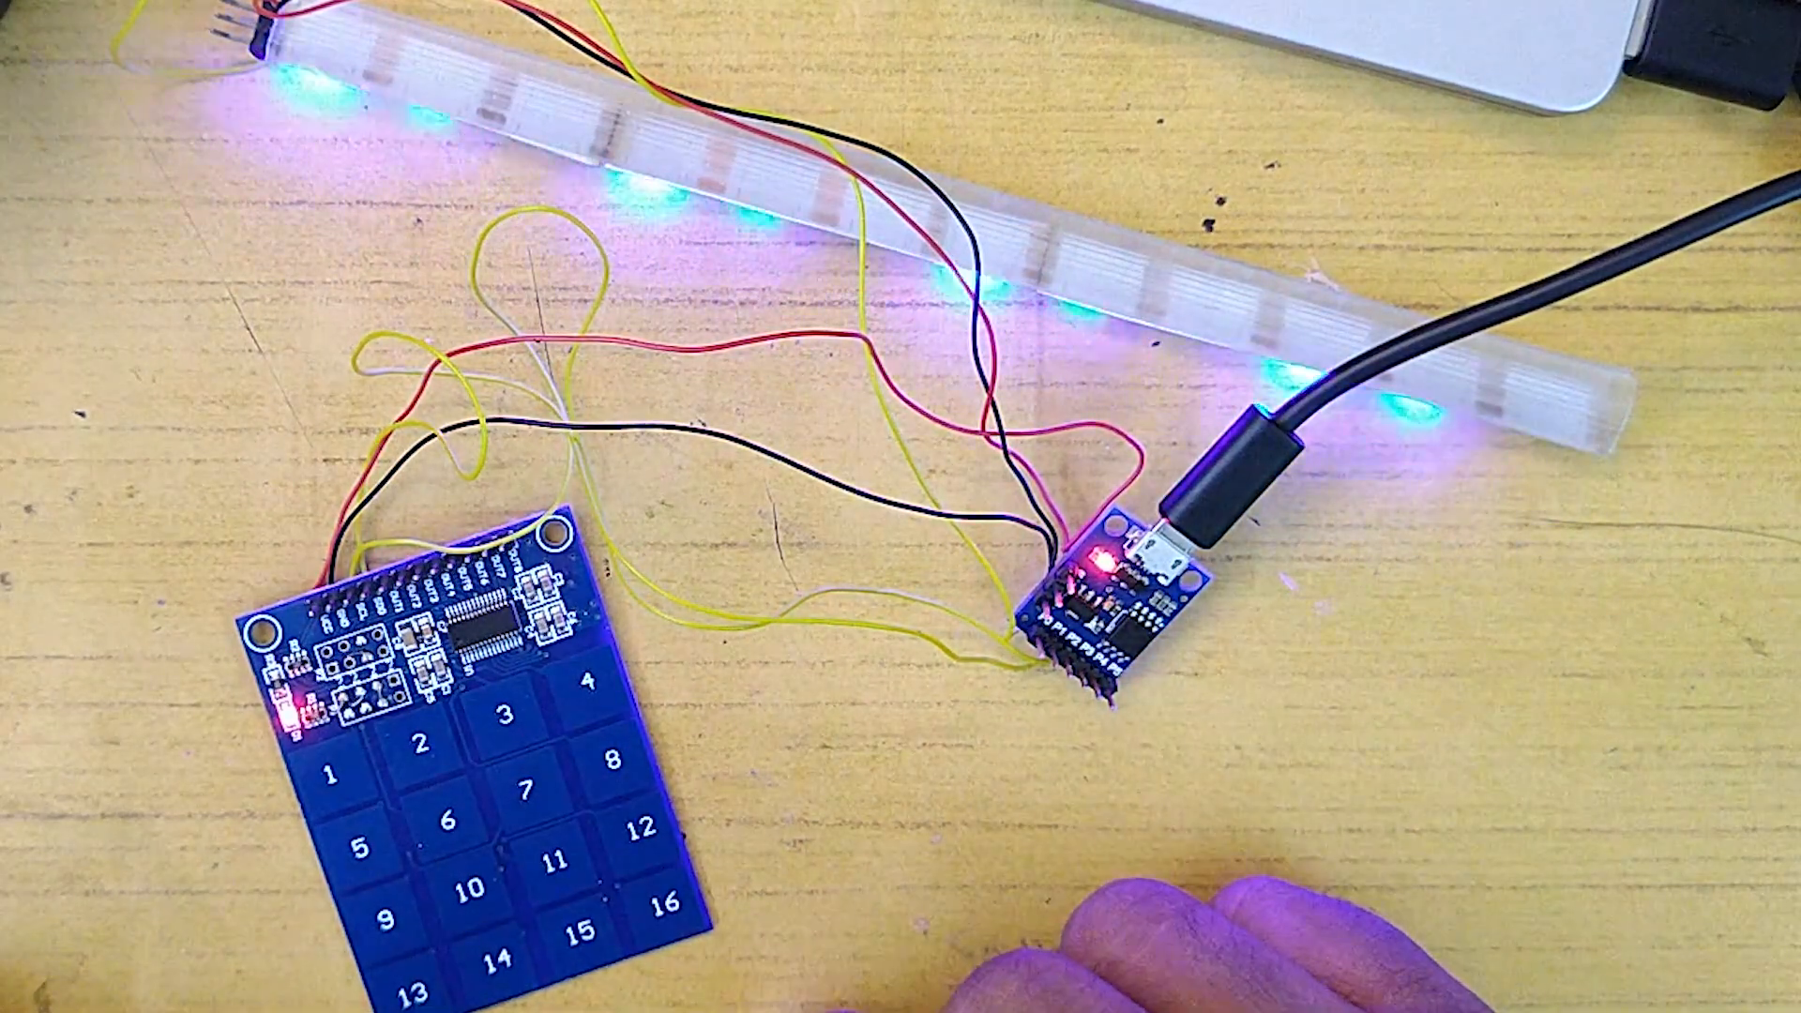
pyautogui.click(664, 908)
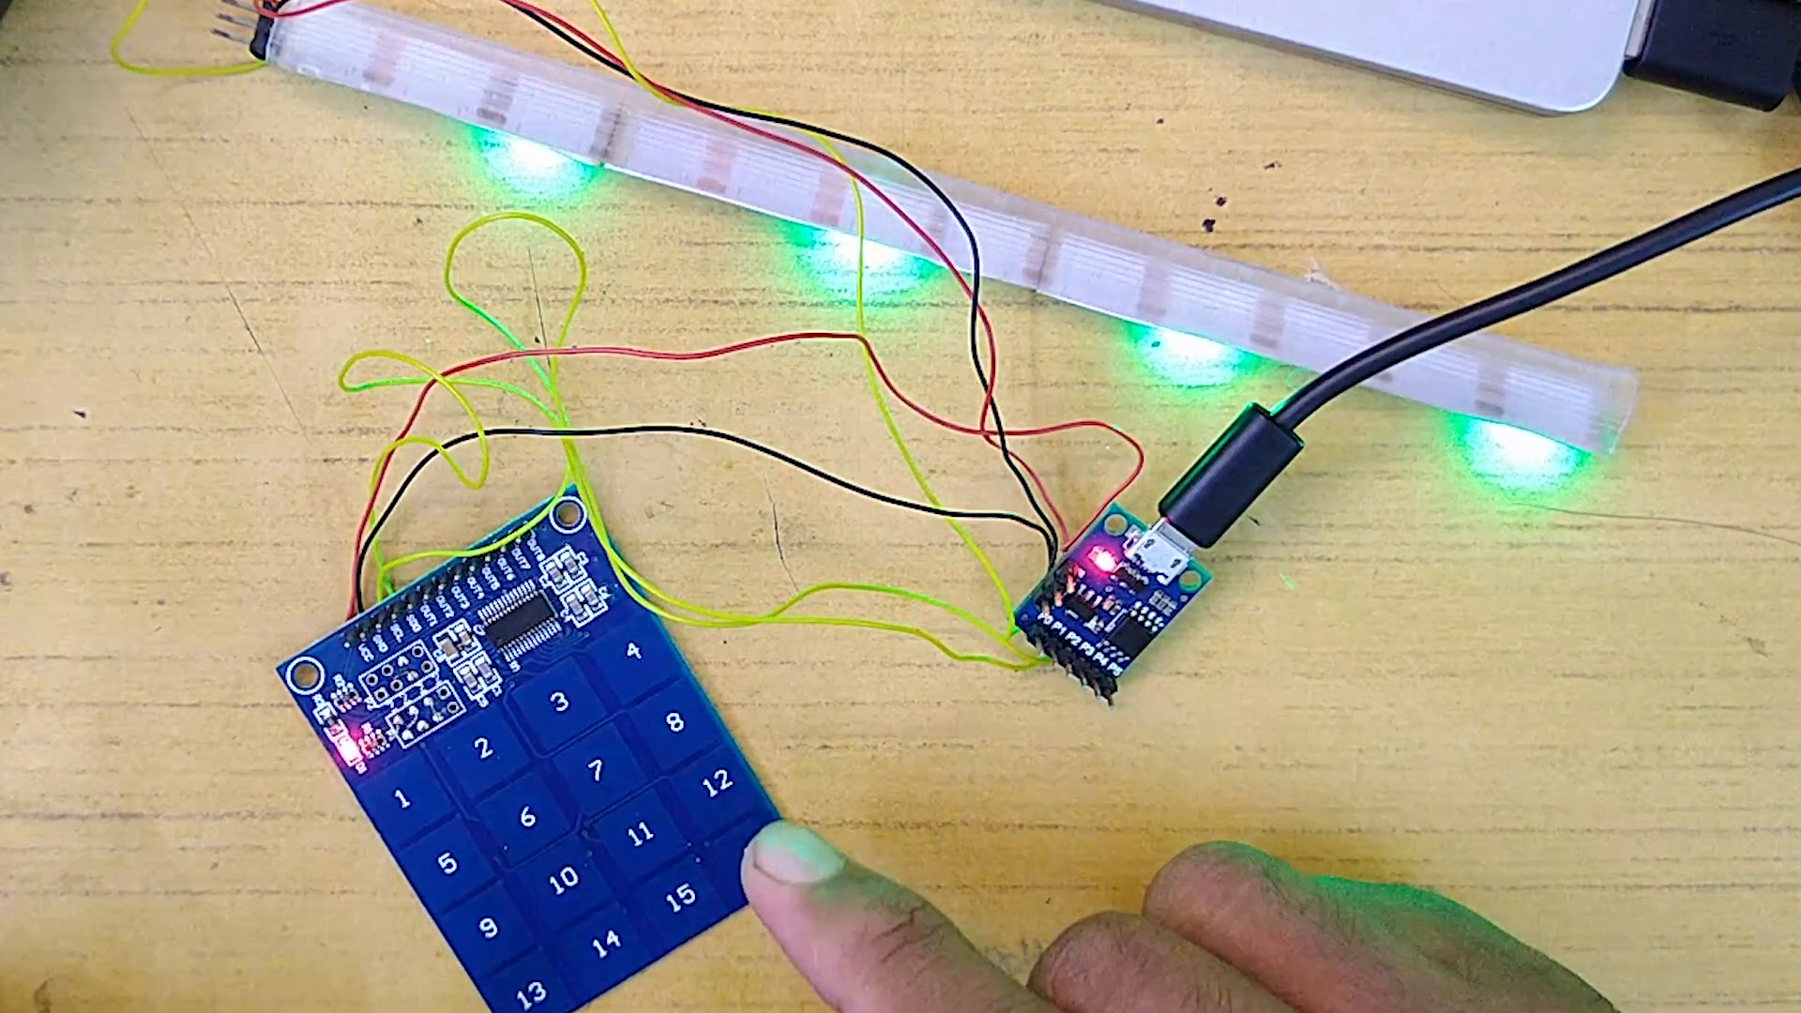
pyautogui.click(756, 855)
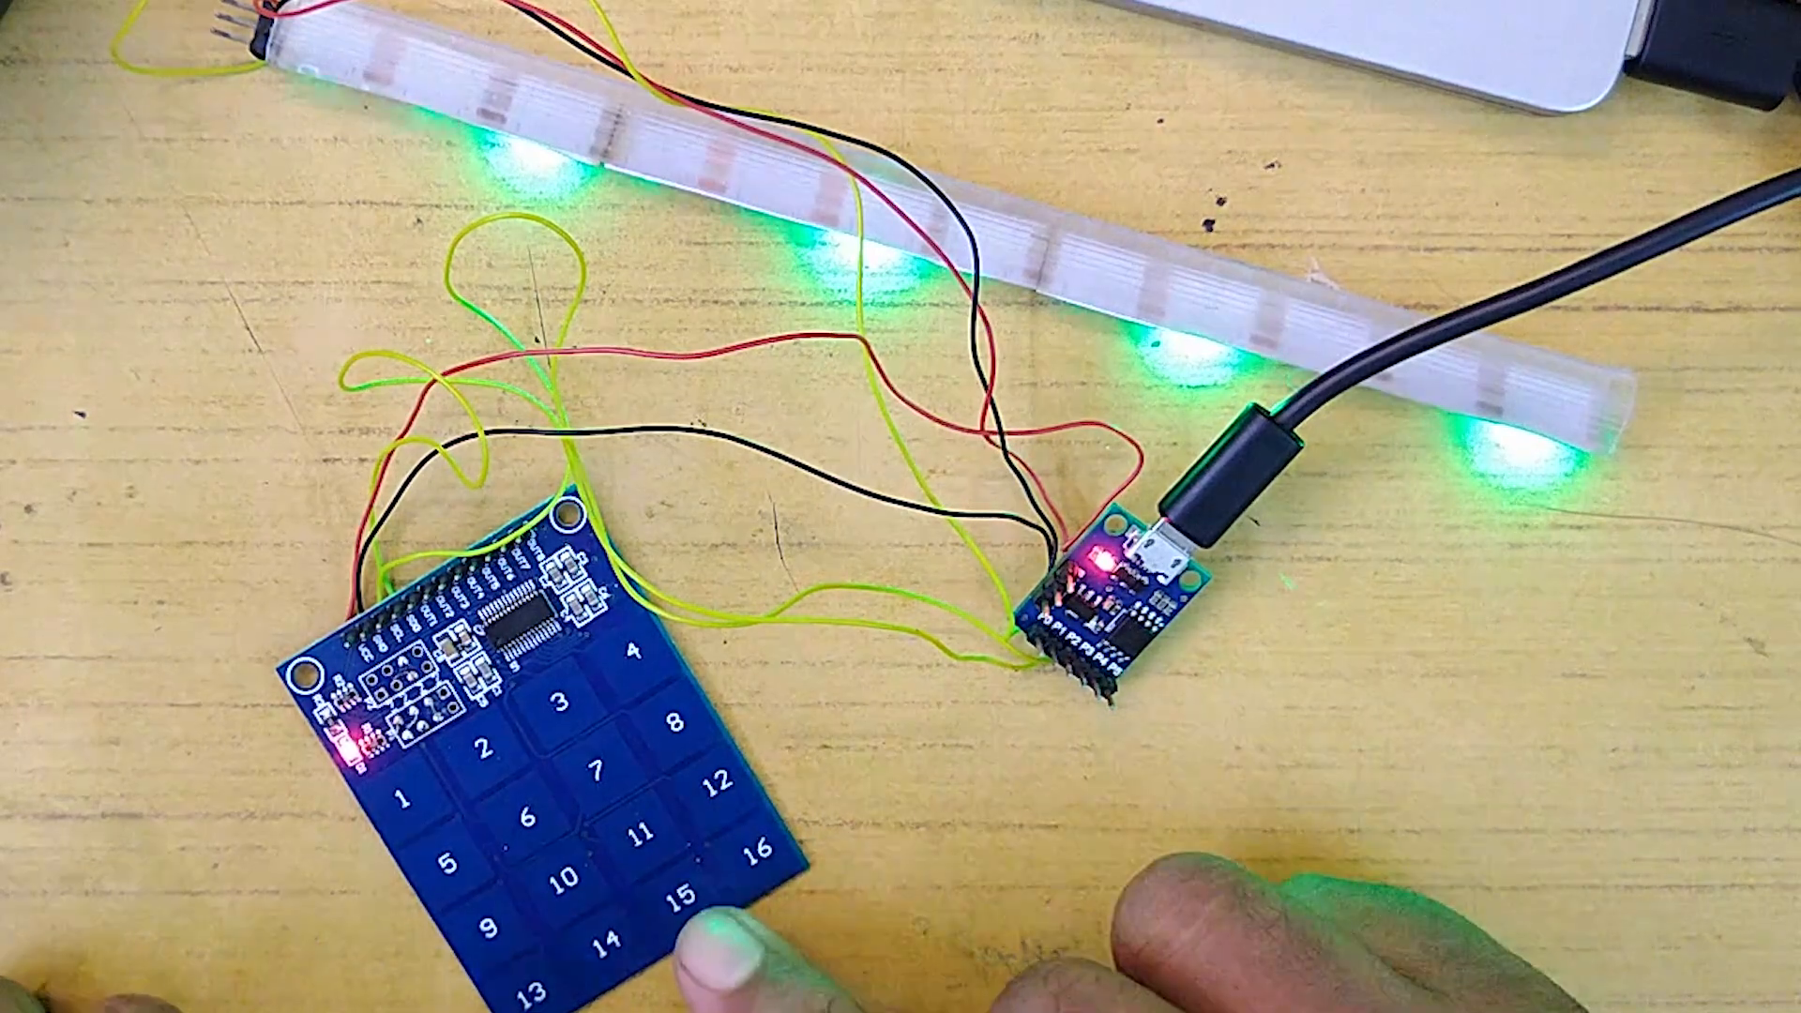